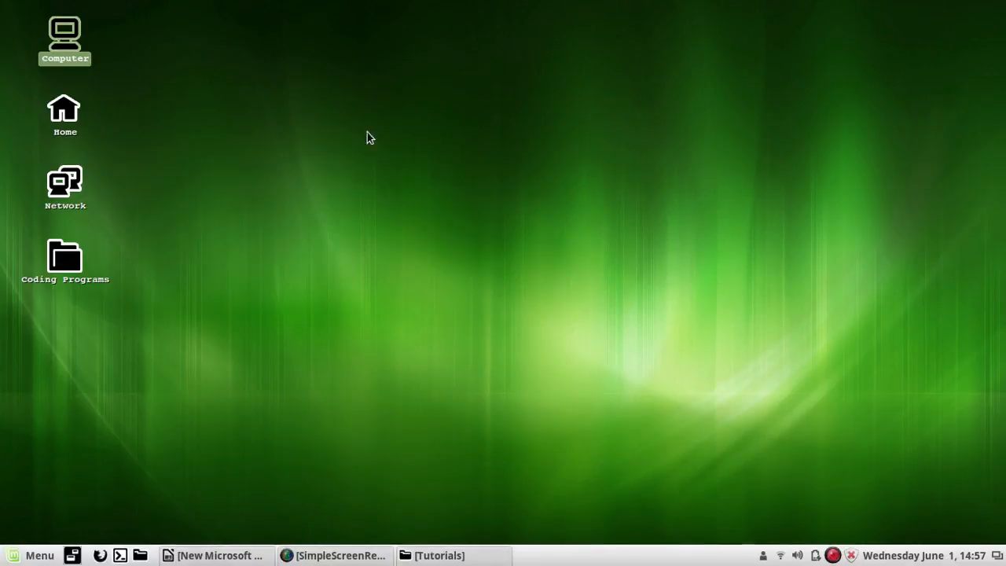
pyautogui.moveTo(502, 261)
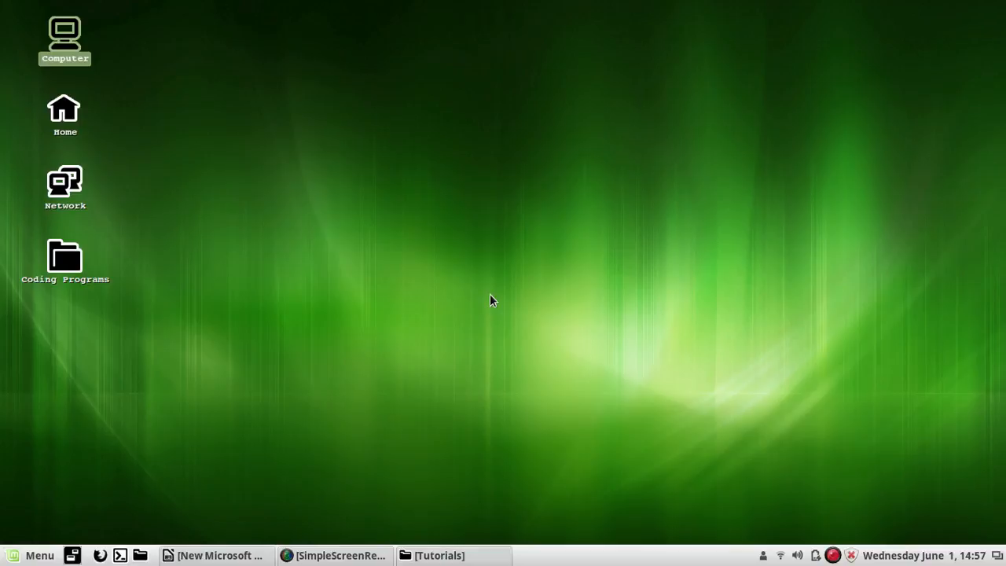
pyautogui.moveTo(497, 313)
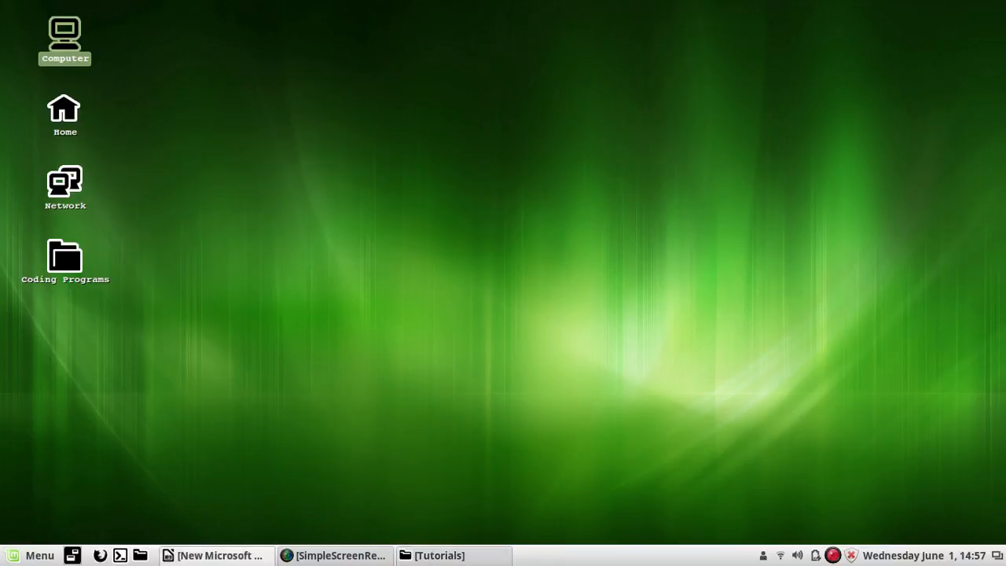
pyautogui.moveTo(349, 412)
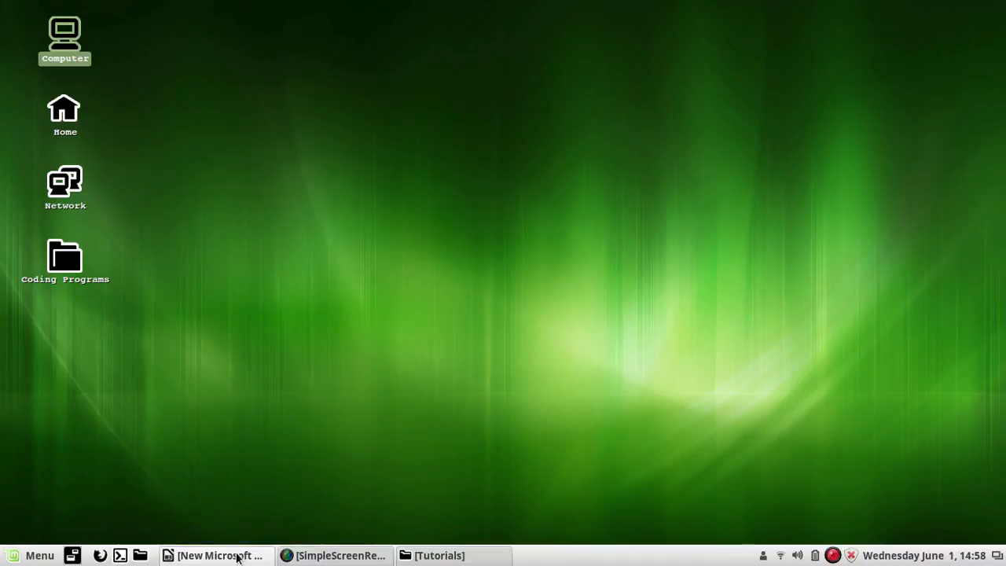
# - Bring the Linux theory deck to slide 1, LINUX Biography, ready to start the slideshow
pyautogui.click(217, 554)
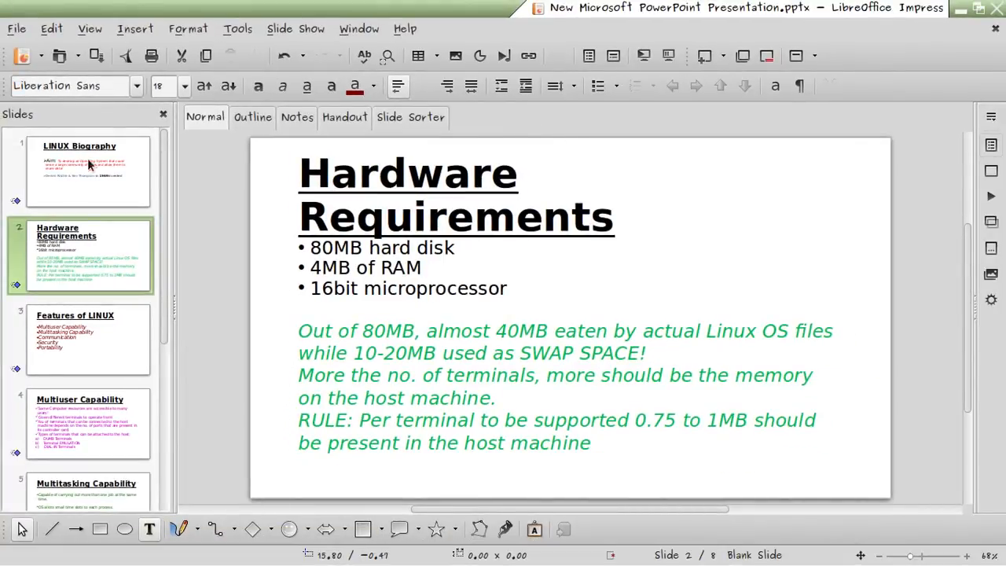
pyautogui.click(86, 169)
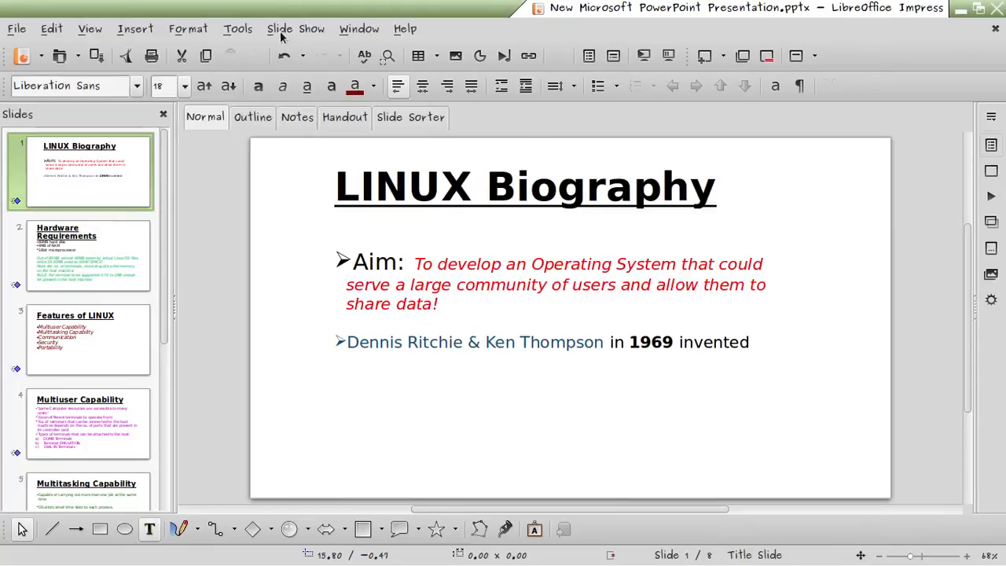
pyautogui.click(280, 28)
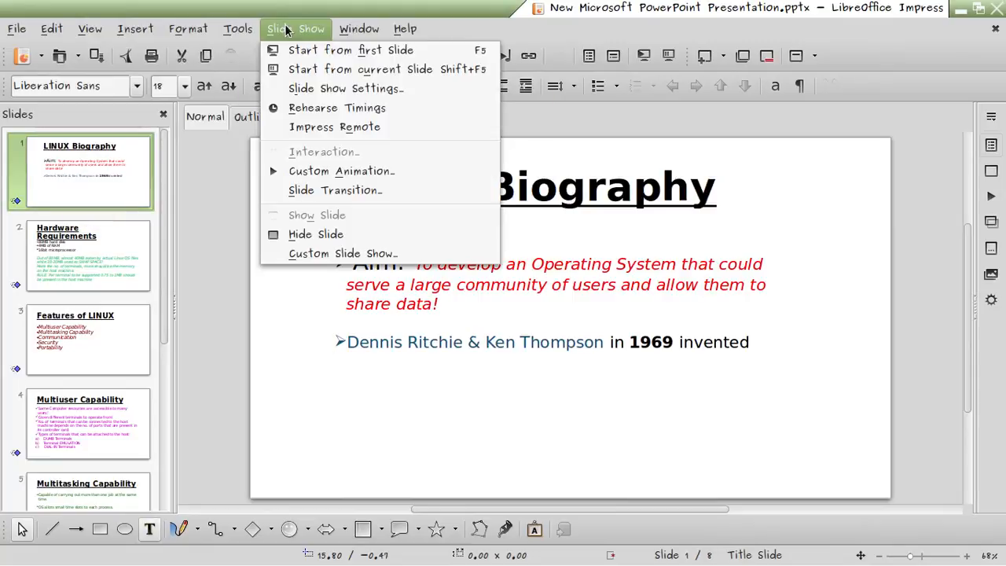